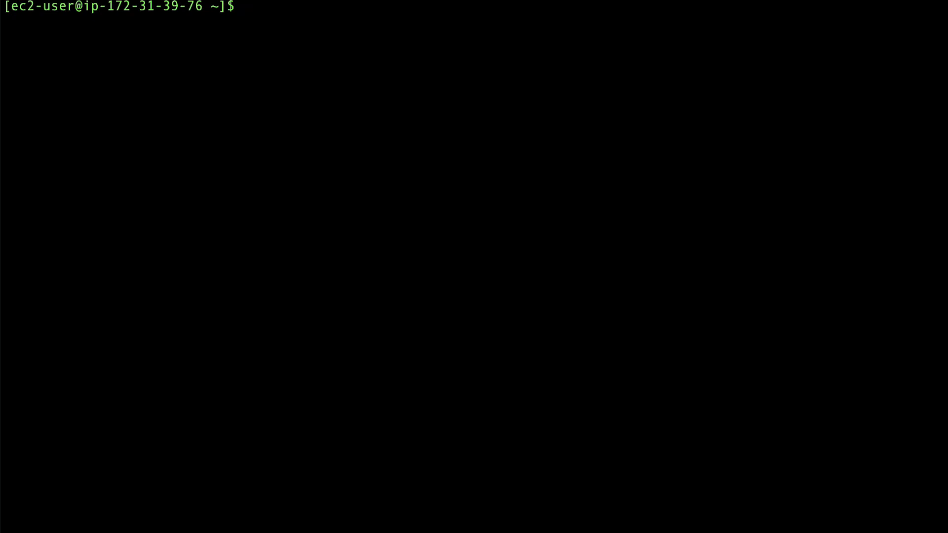
Time 'aws s3 cp' upload of file1.img to howtotroubleshootbucket and download back to /home/ec2-user/
{"action": "type", "text": "time aws s3 cp /home/ec2-user/file1.img s3://howtotroubleshootbucket"}
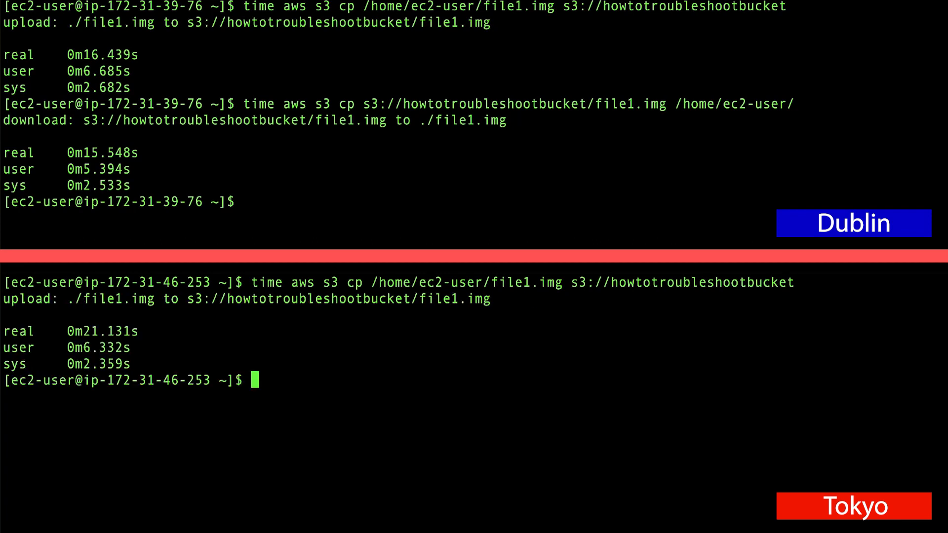
{"action": "type", "text": "time aws s3 cp s3://howtotroubleshootbucket/file1.img /home/ec2-user/"}
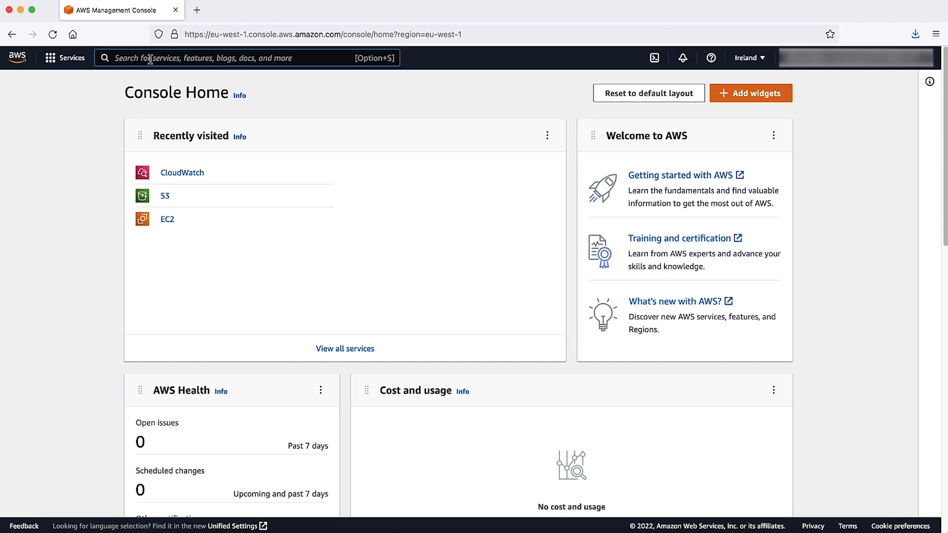
Find the S3 service via search and go into the howtotroubleshootbucket bucket
{"action": "type", "text": "s3"}
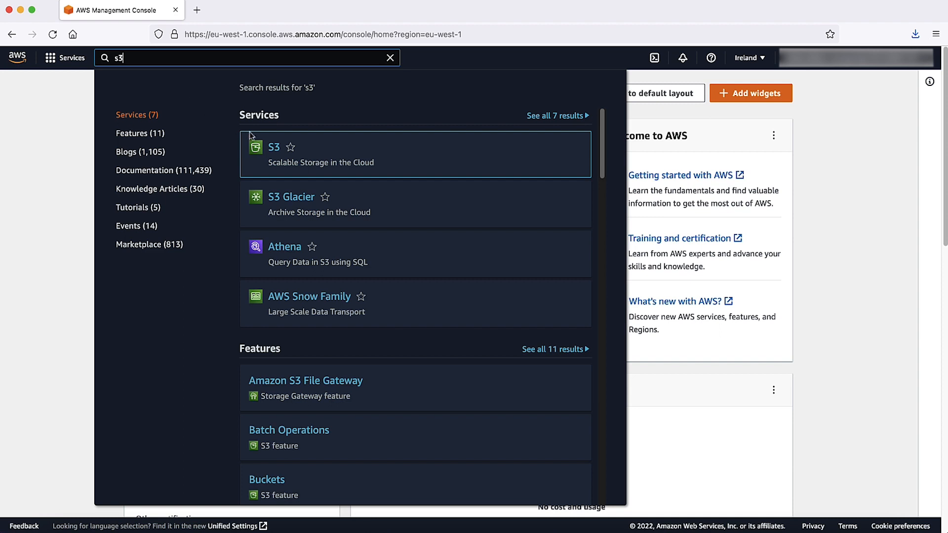
{"action": "left_click", "coordinate": [273, 147]}
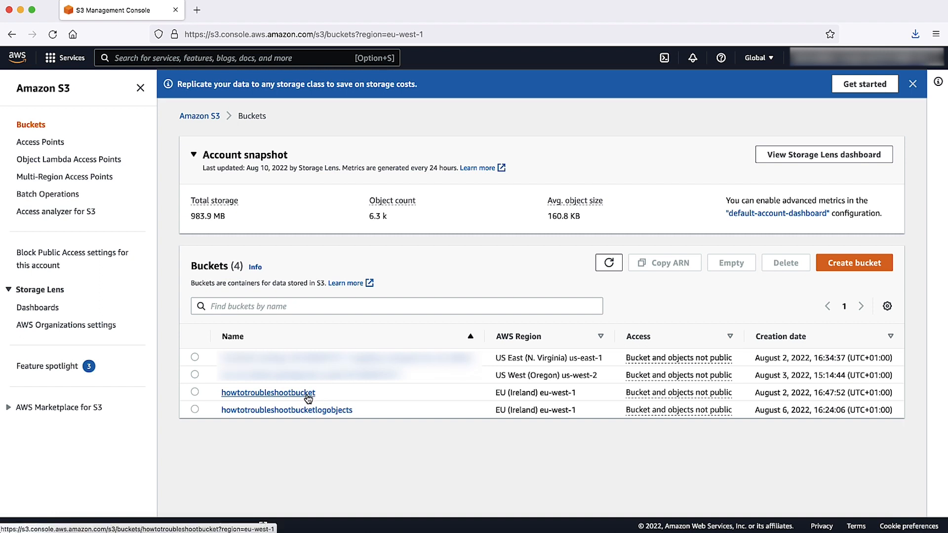
{"action": "left_click", "coordinate": [268, 392]}
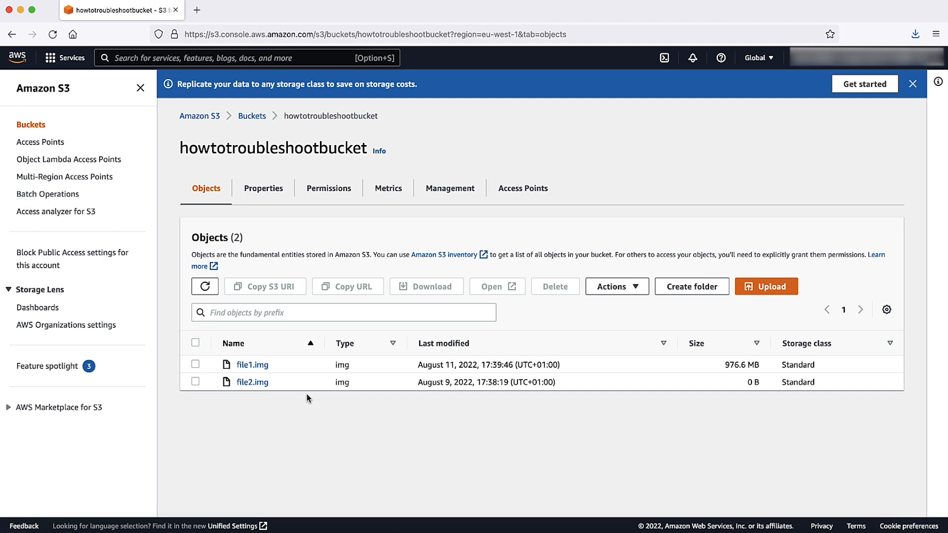
Reach the Edit server access logging page from the bucket's Properties
{"action": "left_click", "coordinate": [263, 188]}
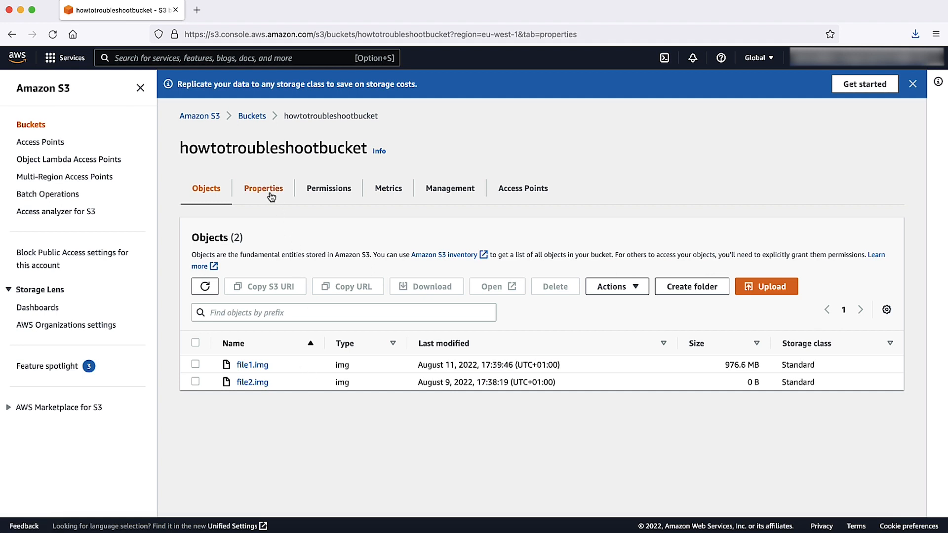
{"action": "left_click", "coordinate": [263, 188]}
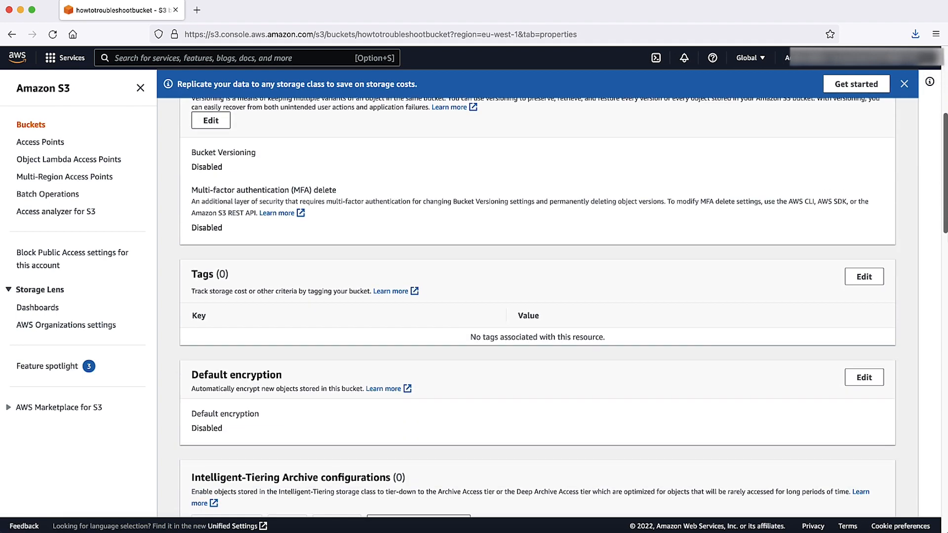
{"action": "scroll", "scroll_direction": "down", "scroll_amount": 3}
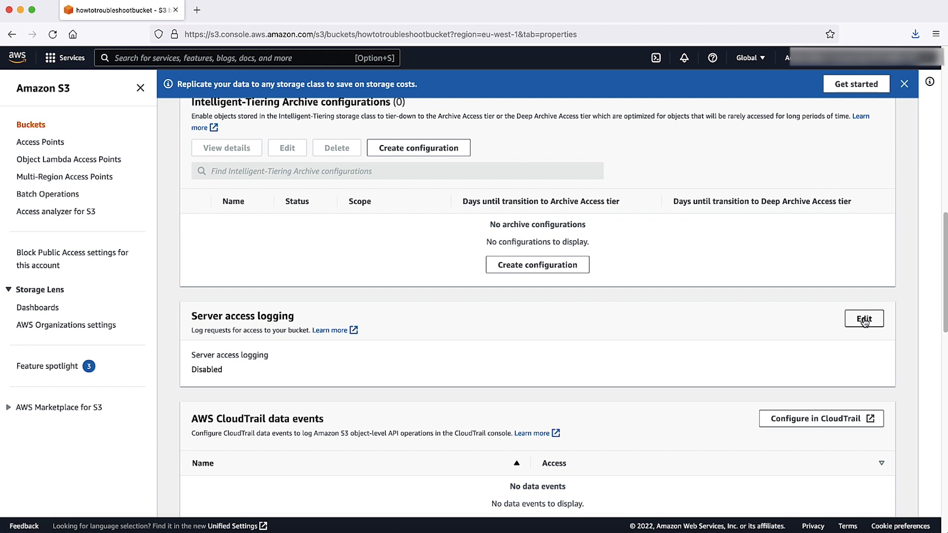
{"action": "left_click", "coordinate": [863, 319]}
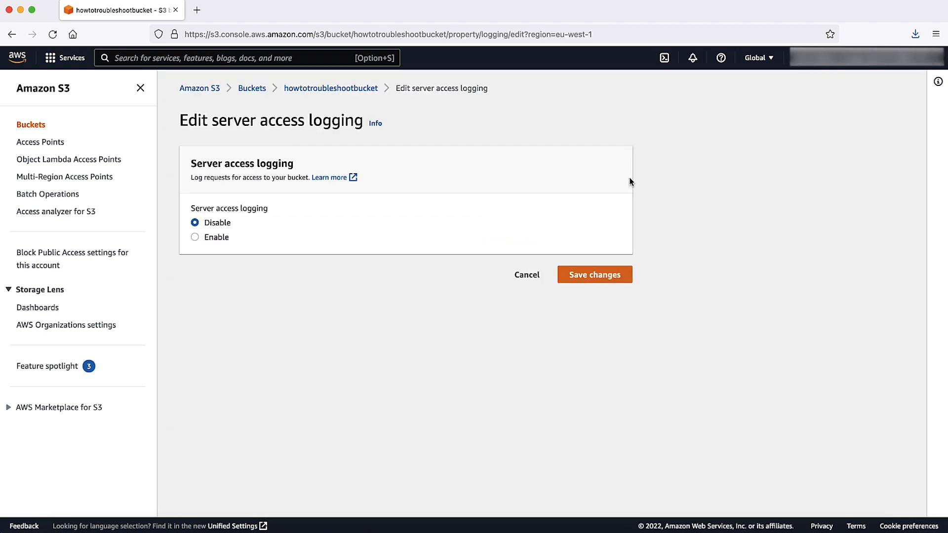
{"action": "mouse_move", "coordinate": [217, 237]}
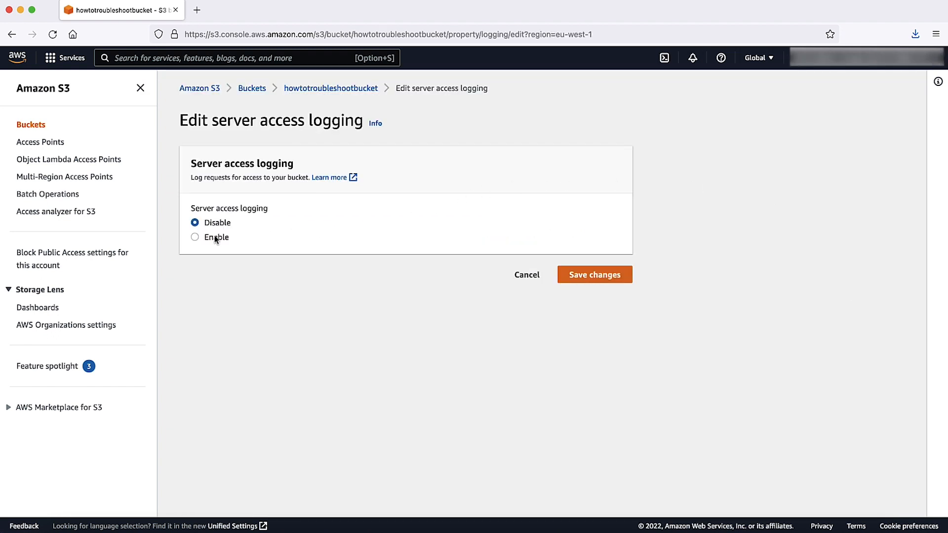
Enable server access logging targeting howtotroubleshootbucketlogobjects and save the changes
{"action": "left_click", "coordinate": [195, 237]}
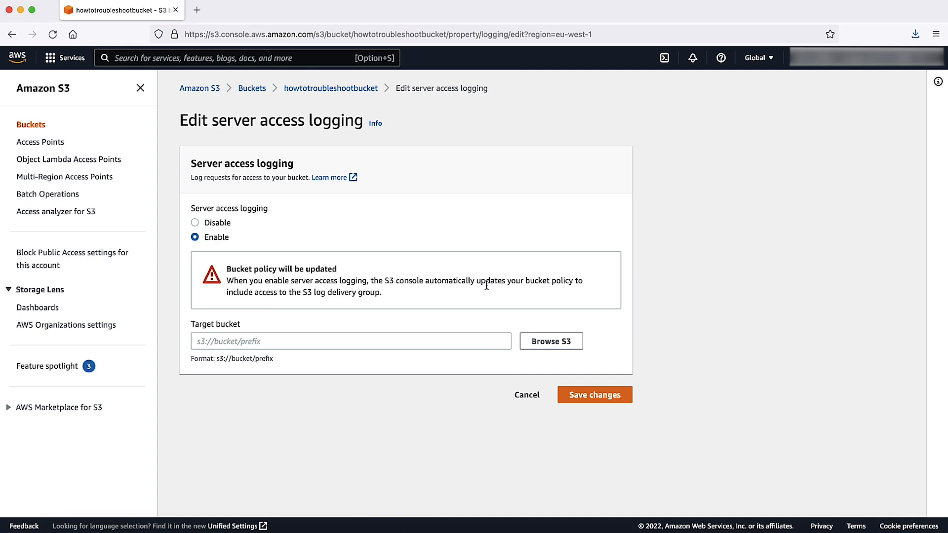
{"action": "left_click", "coordinate": [550, 341]}
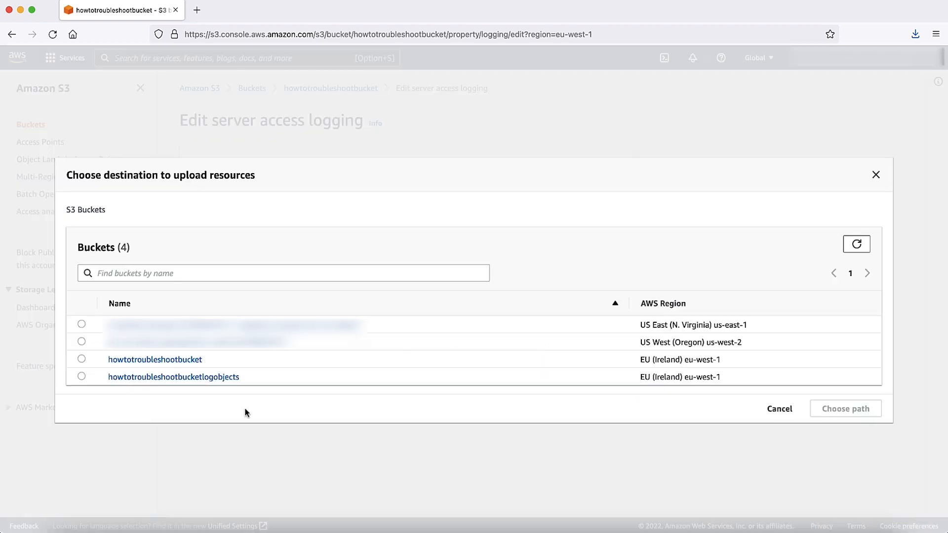
{"action": "left_click", "coordinate": [82, 377]}
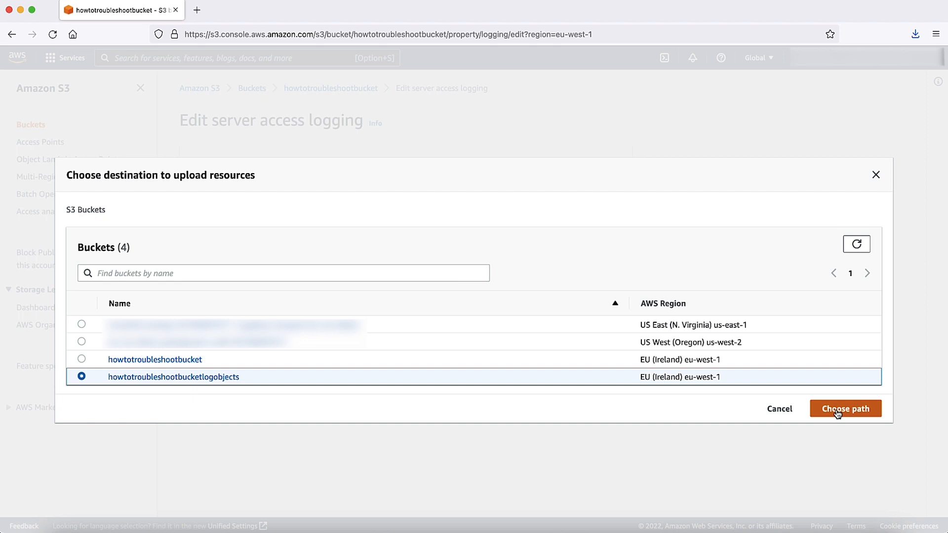
{"action": "left_click", "coordinate": [844, 408]}
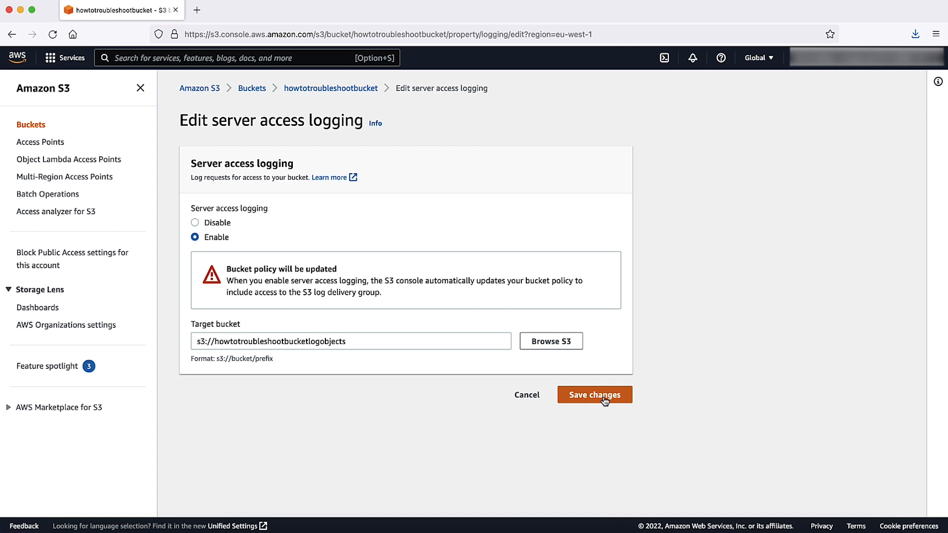
{"action": "left_click", "coordinate": [594, 395]}
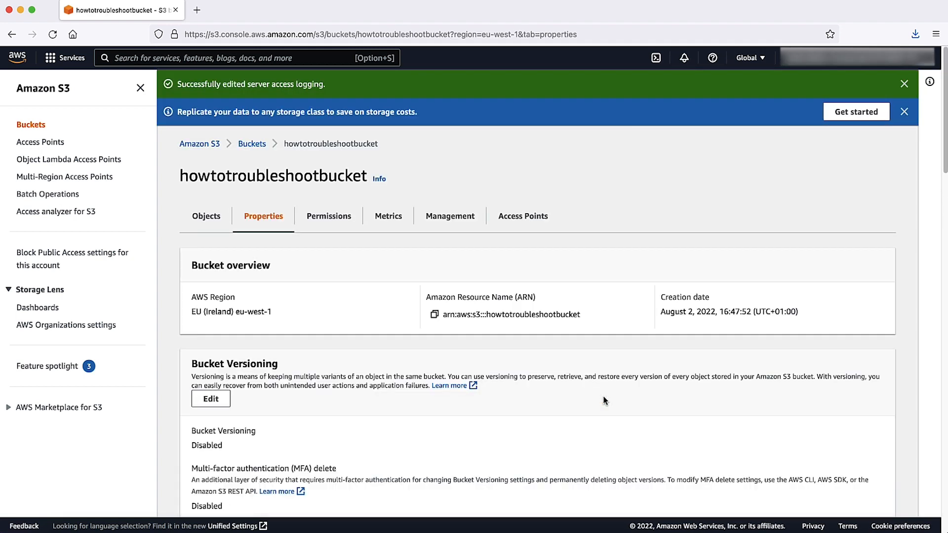